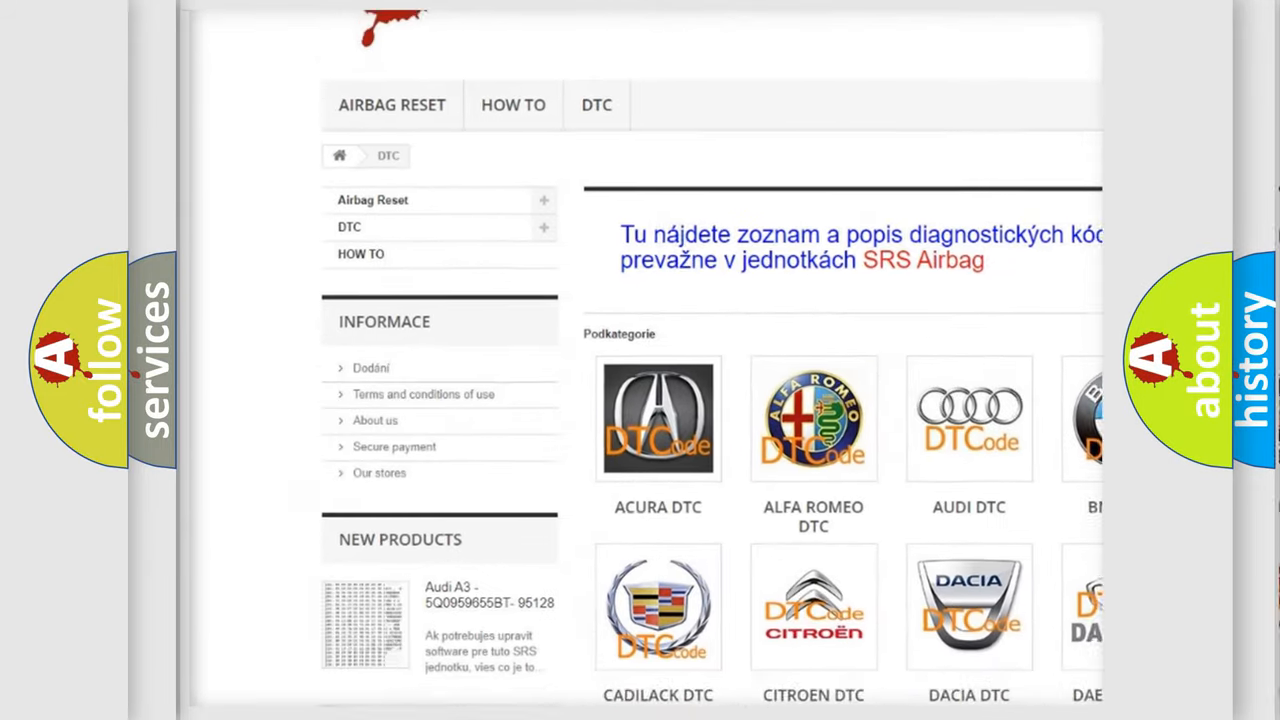
pyautogui.scroll(-3)
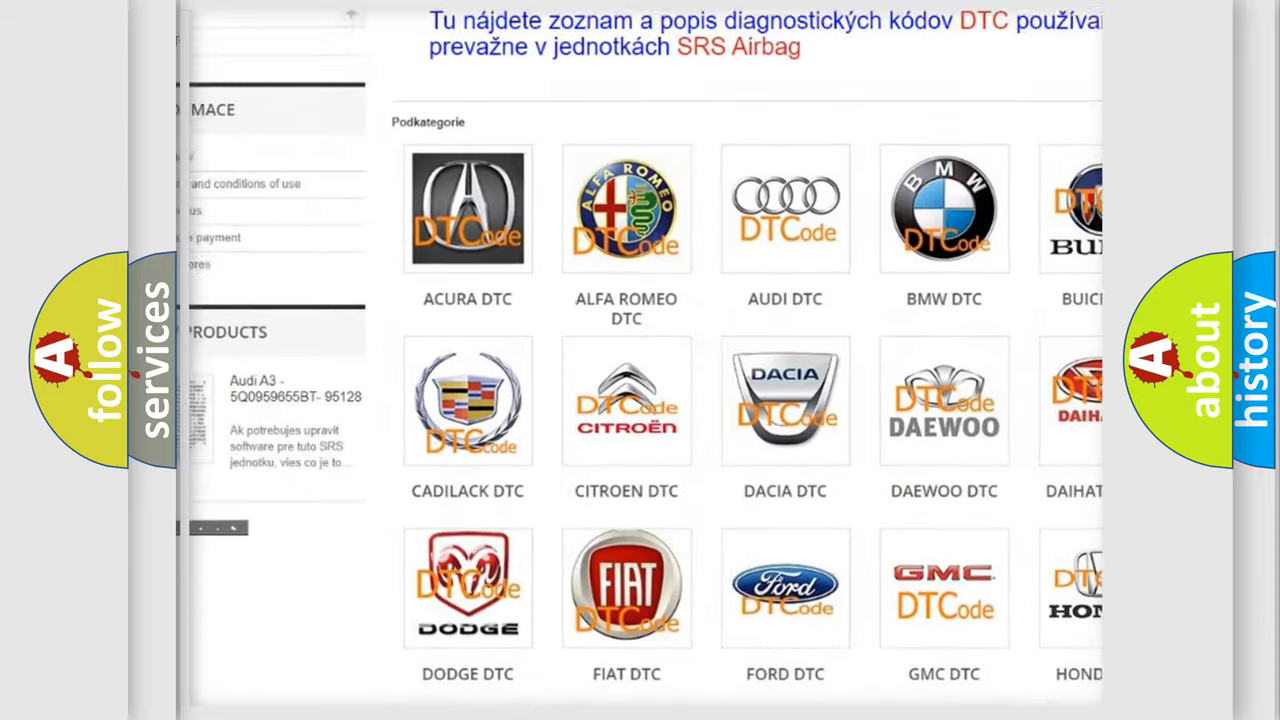
pyautogui.scroll(-3)
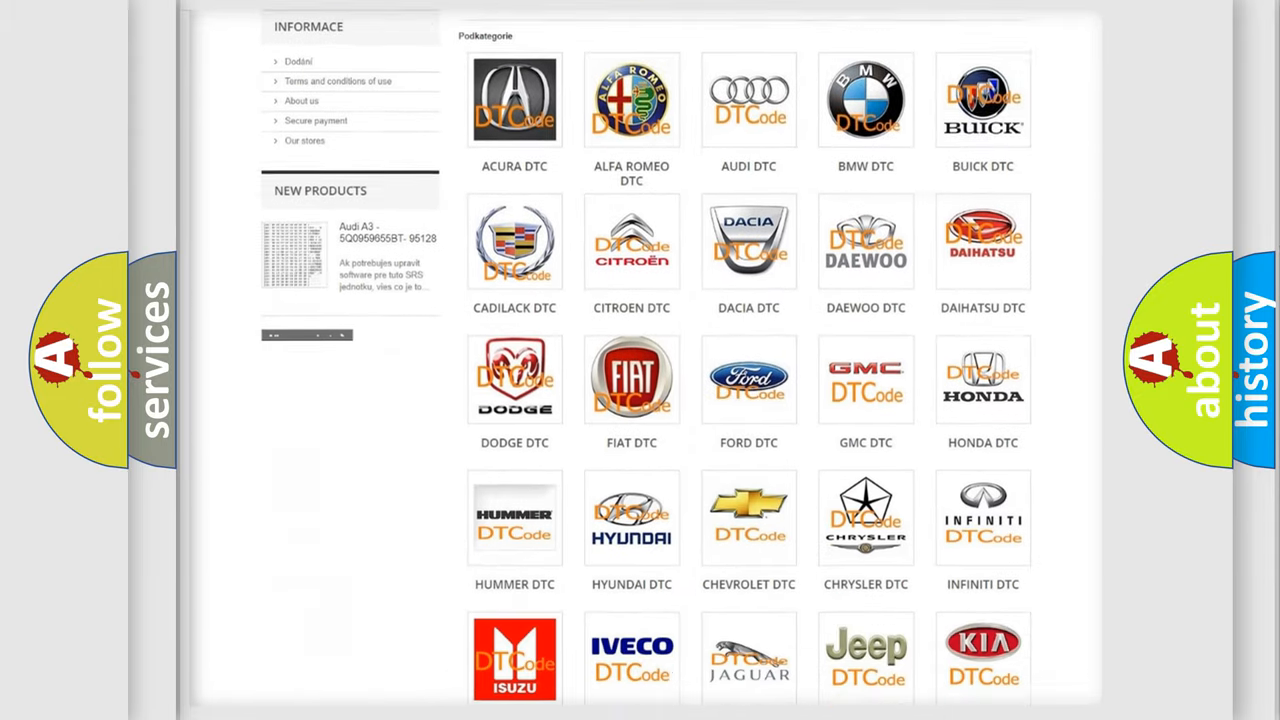
pyautogui.scroll(-3)
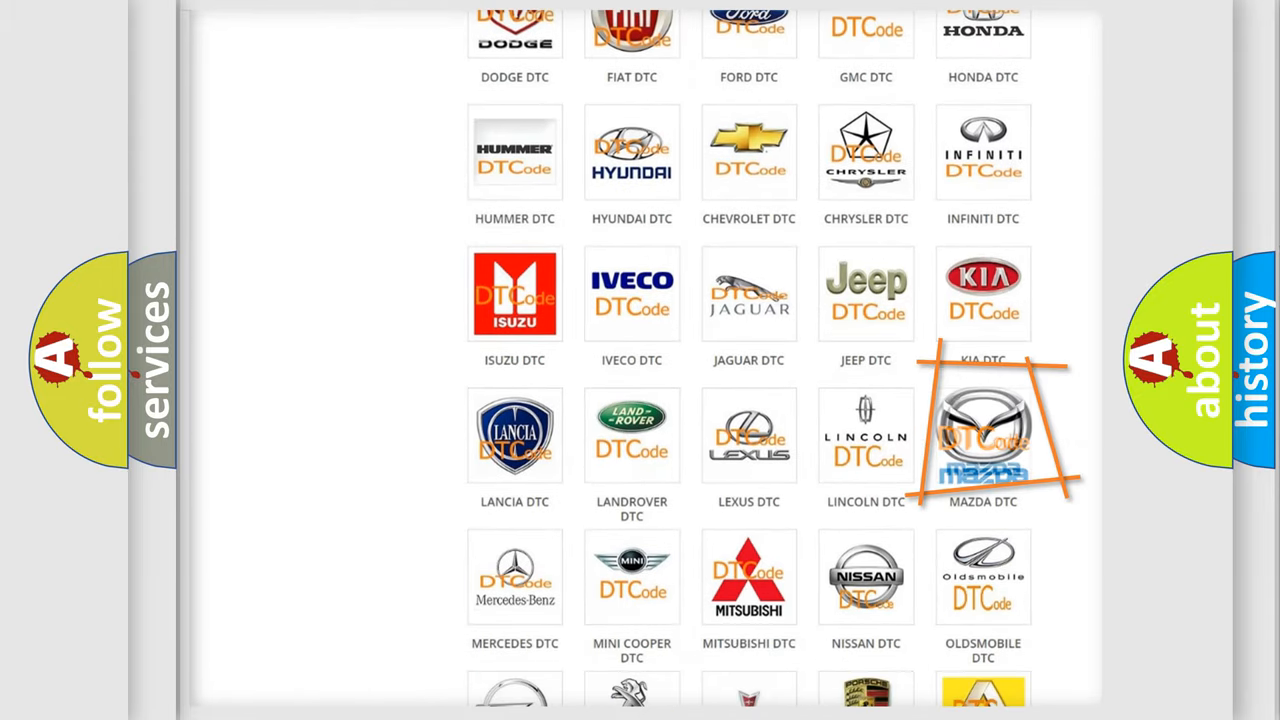